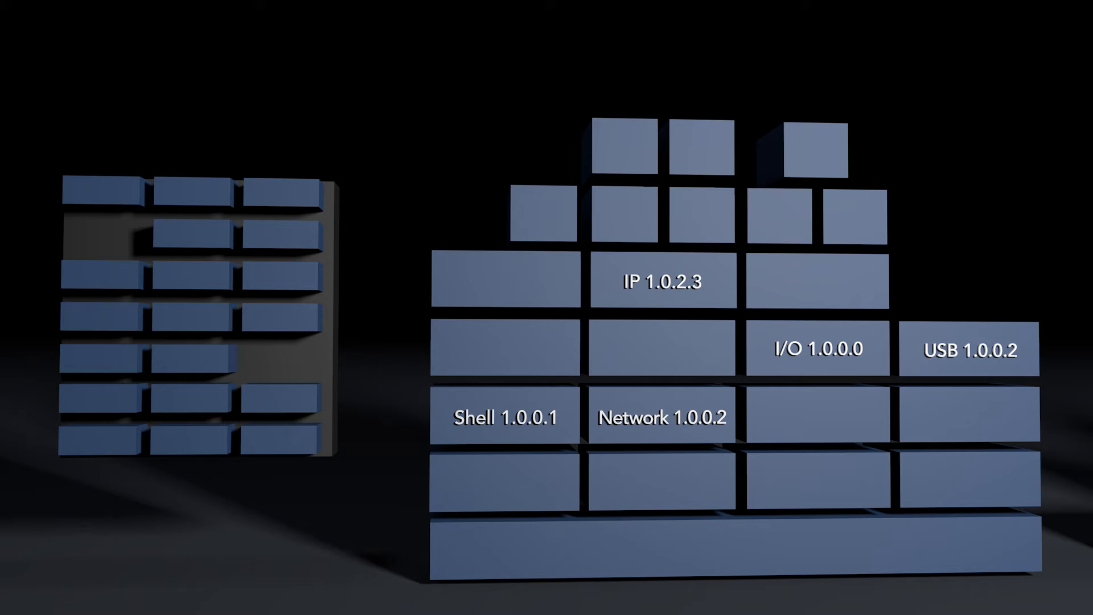
Browse vsb-project's source build configuration, expanding the connectivity and USB options
left_click(279, 359)
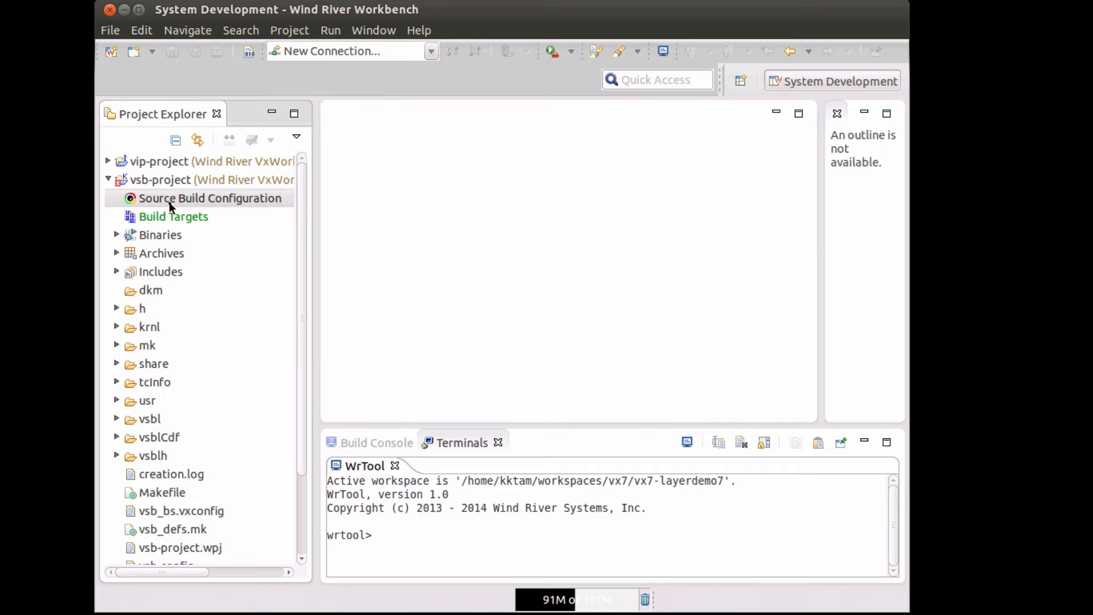
double_click(210, 198)
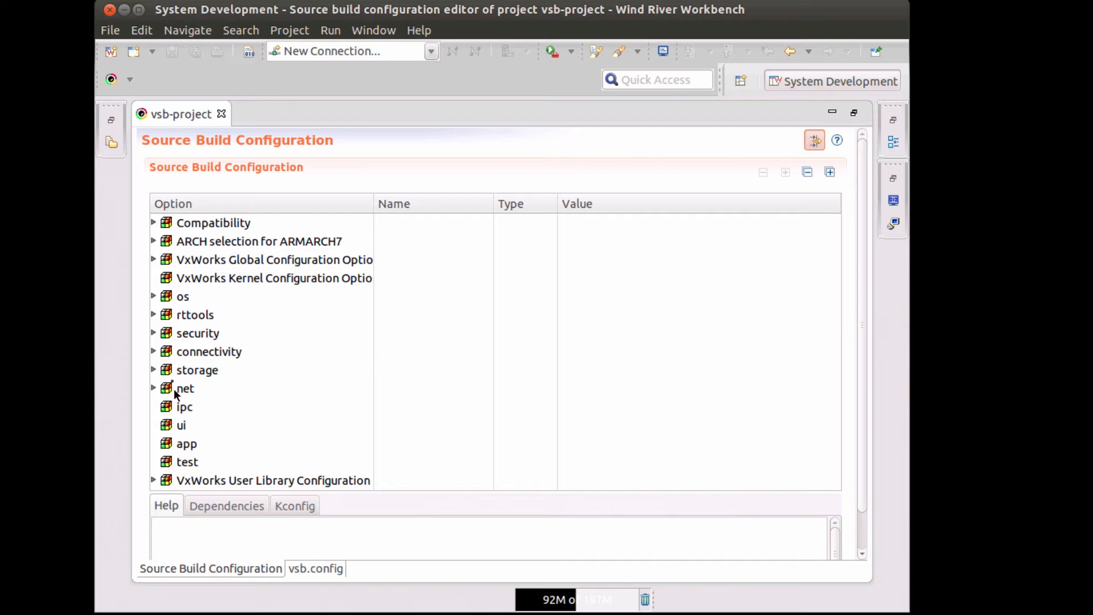
left_click(154, 352)
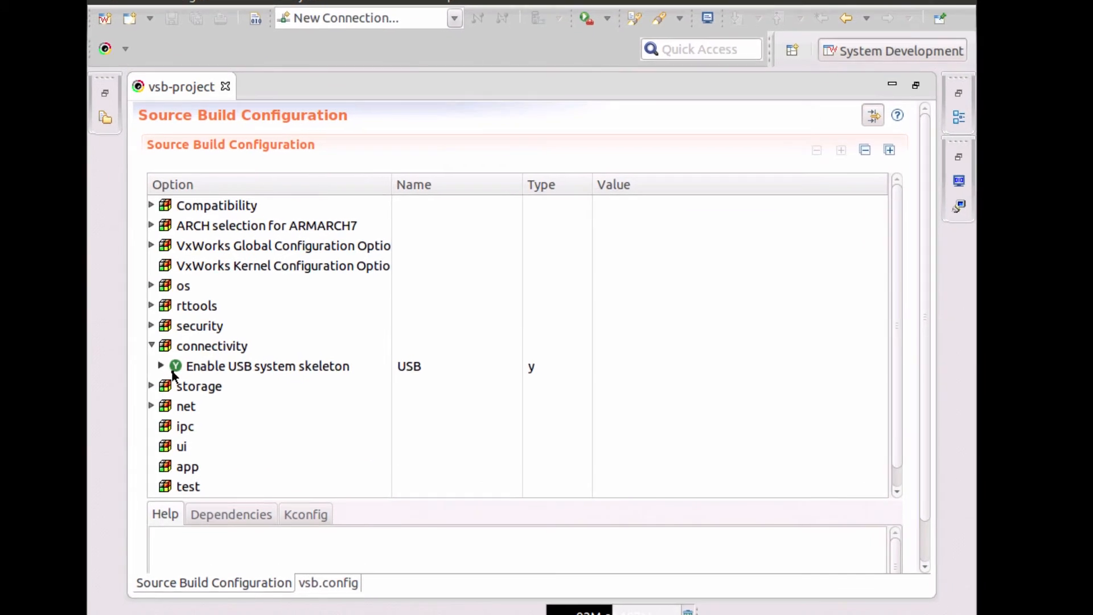
left_click(266, 365)
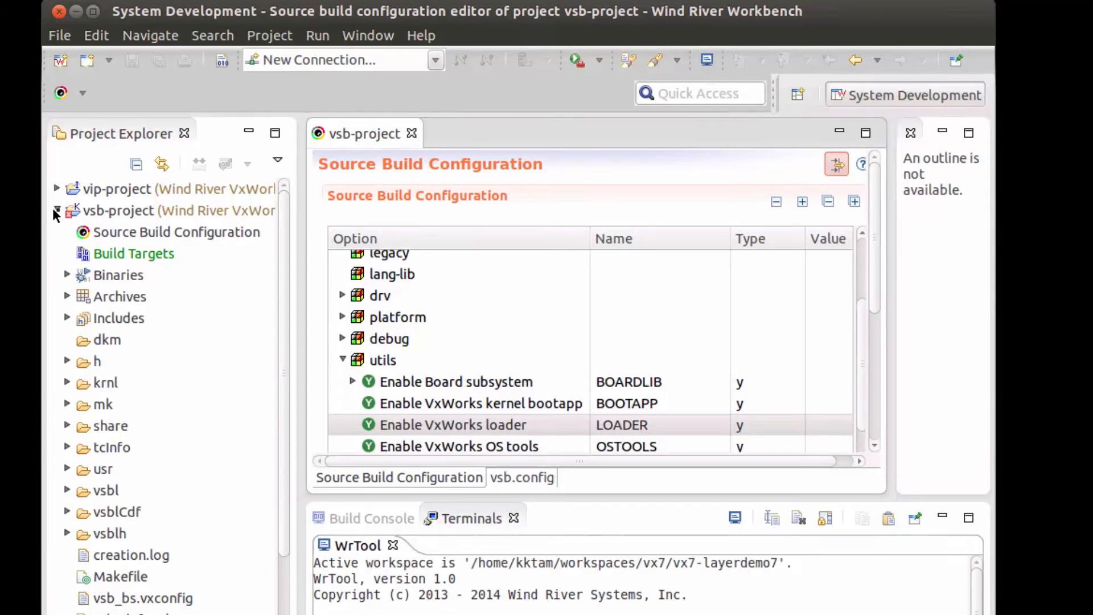
Switch to vip-project and bring up its kernel component configuration
left_click(167, 210)
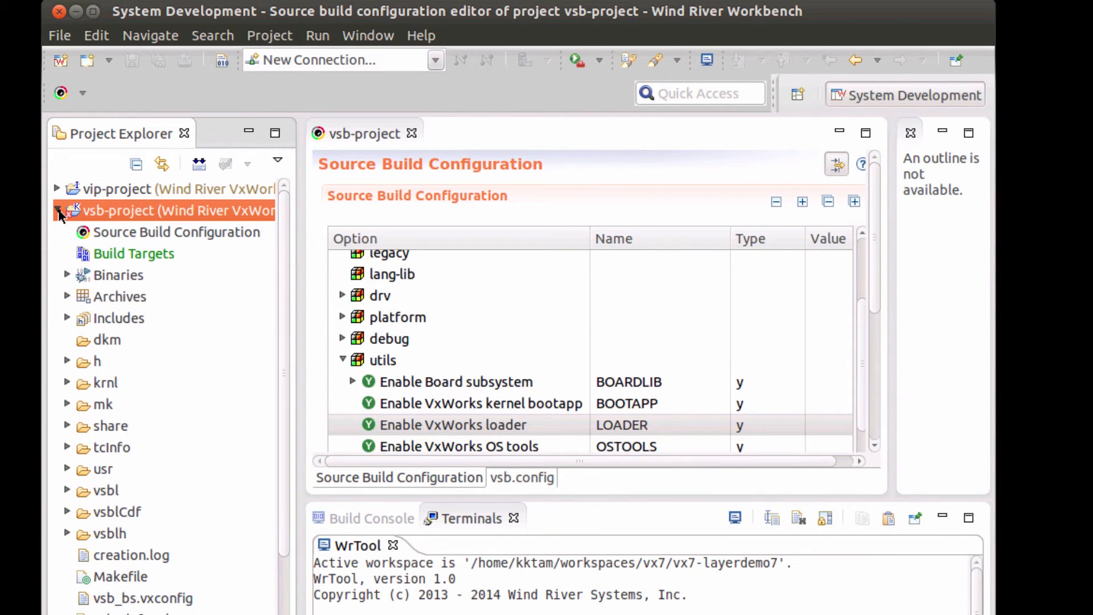
left_click(57, 189)
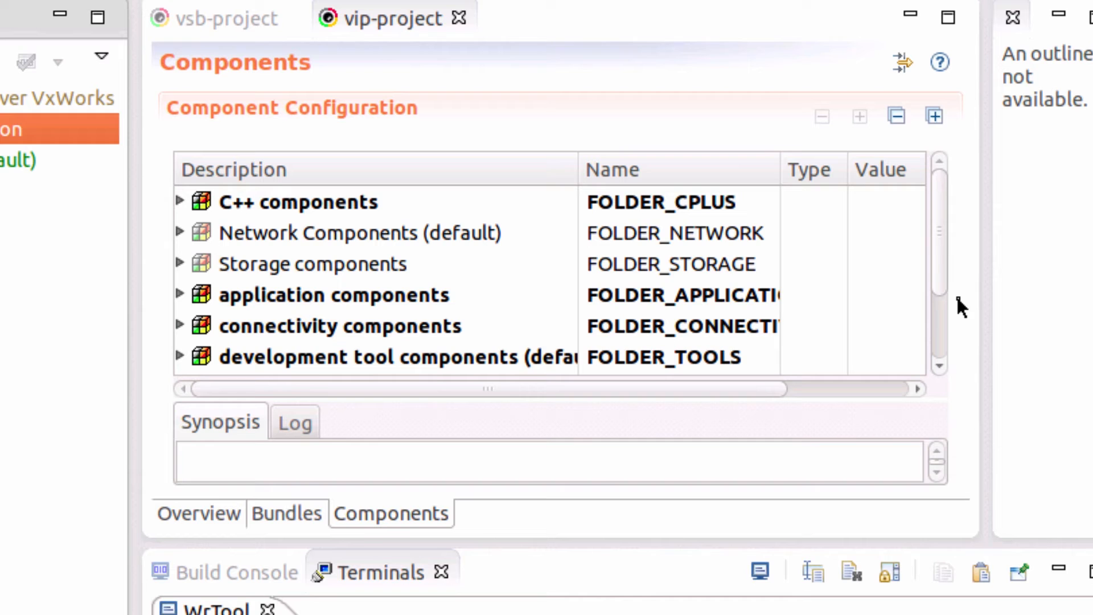
Expand vip-project's connectivity components and show the USB folder's synopsis
scroll("down", 3)
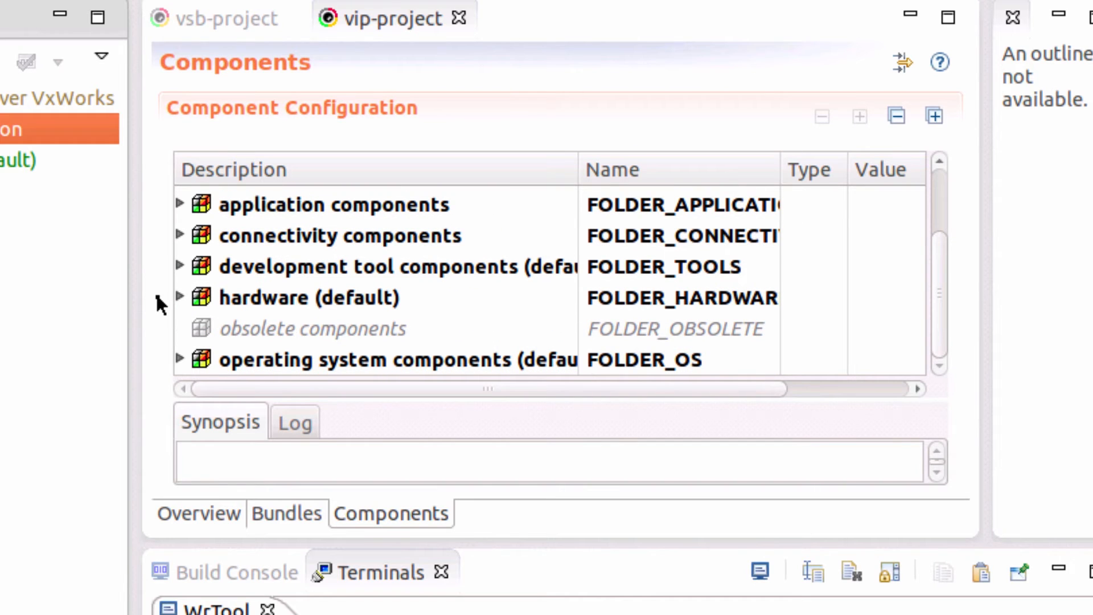
left_click(179, 236)
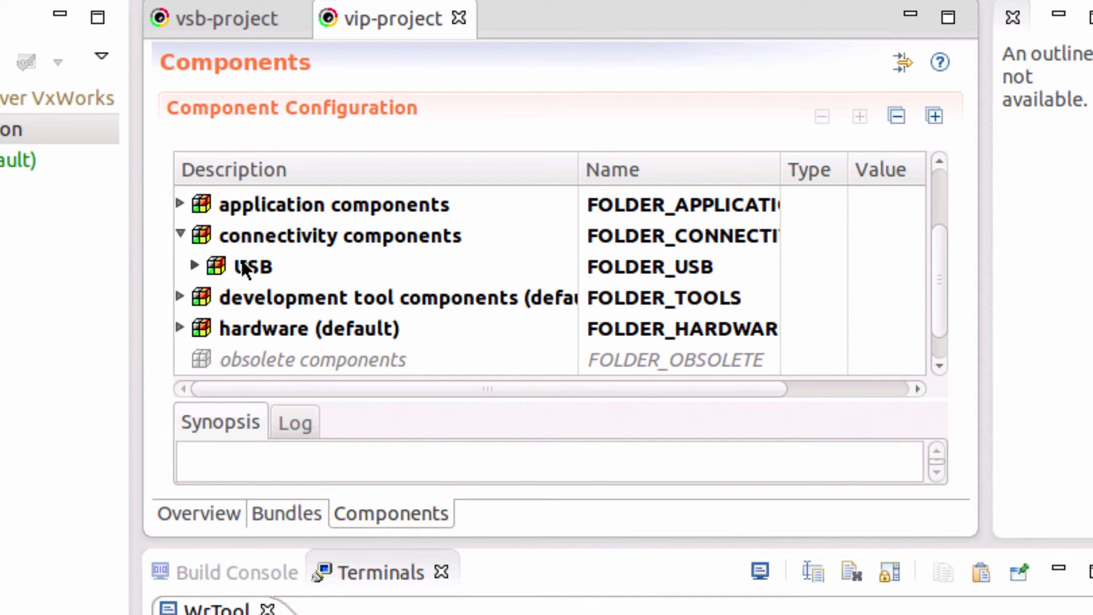
left_click(251, 267)
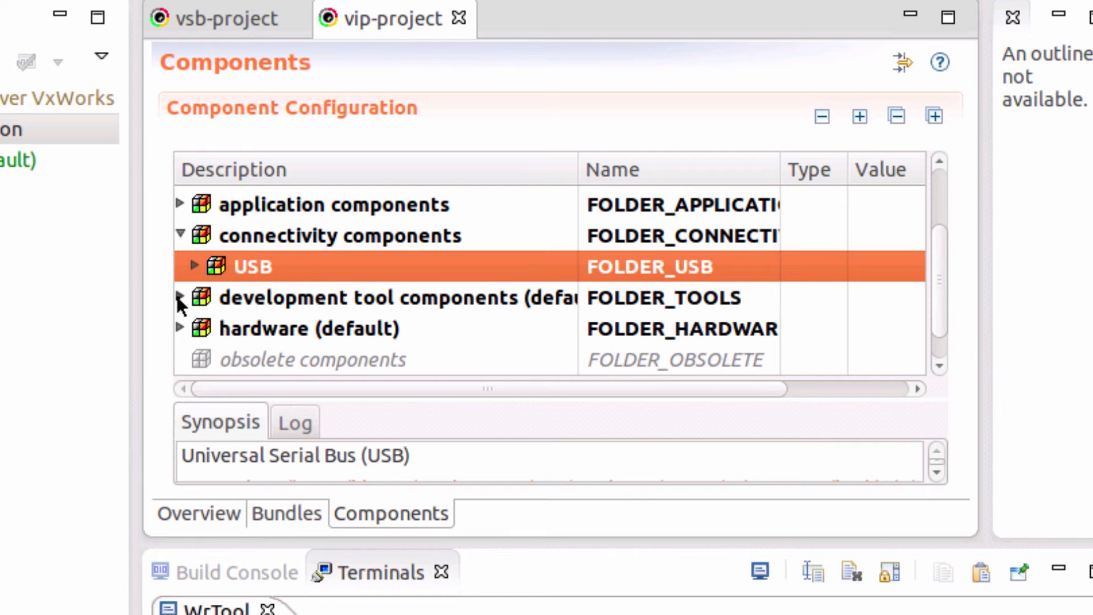
scroll("down", 3)
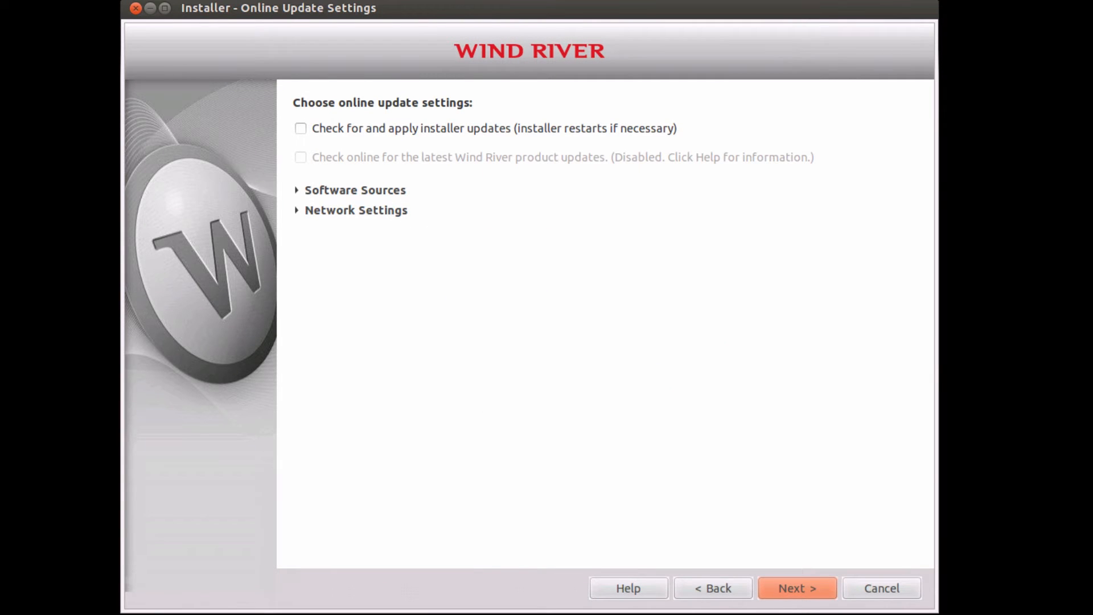
Filter the installer's product list for 'usb' packages, then for 'loader' packages
left_click(796, 588)
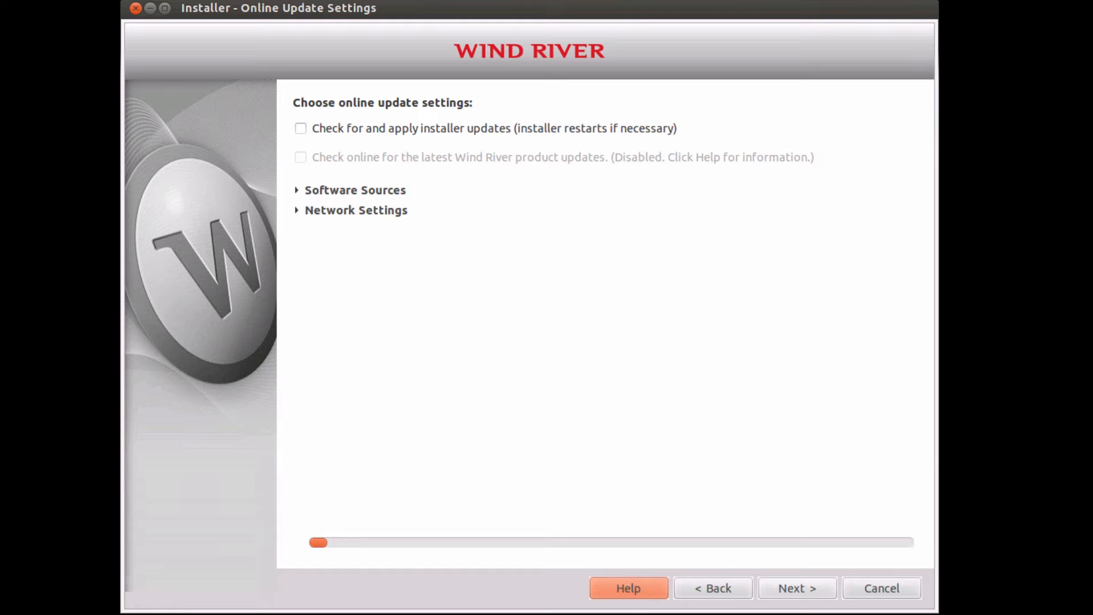
left_click(796, 587)
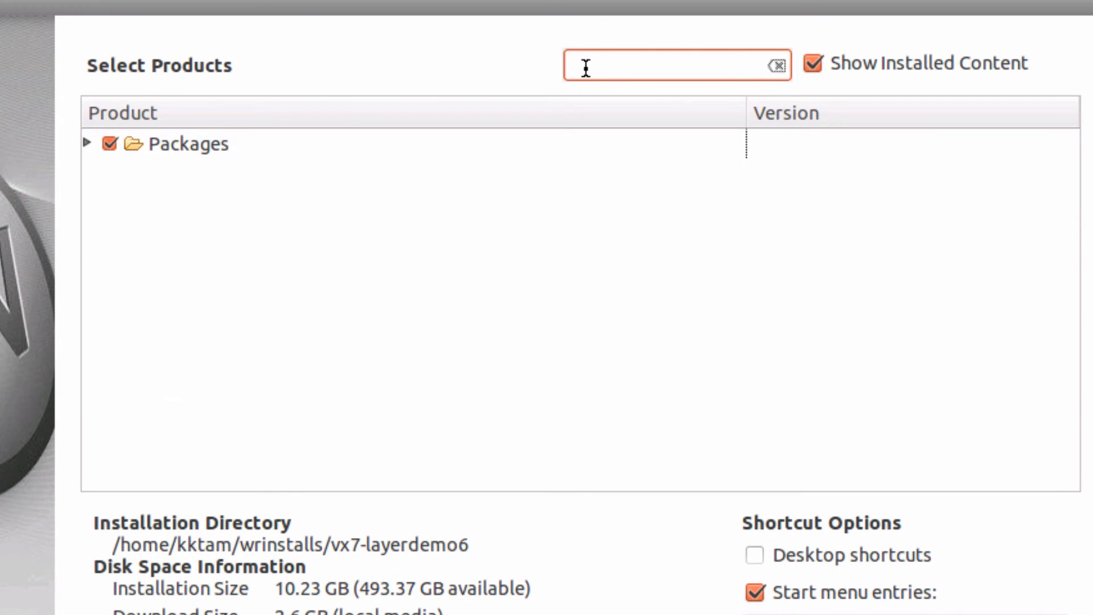
type("usb")
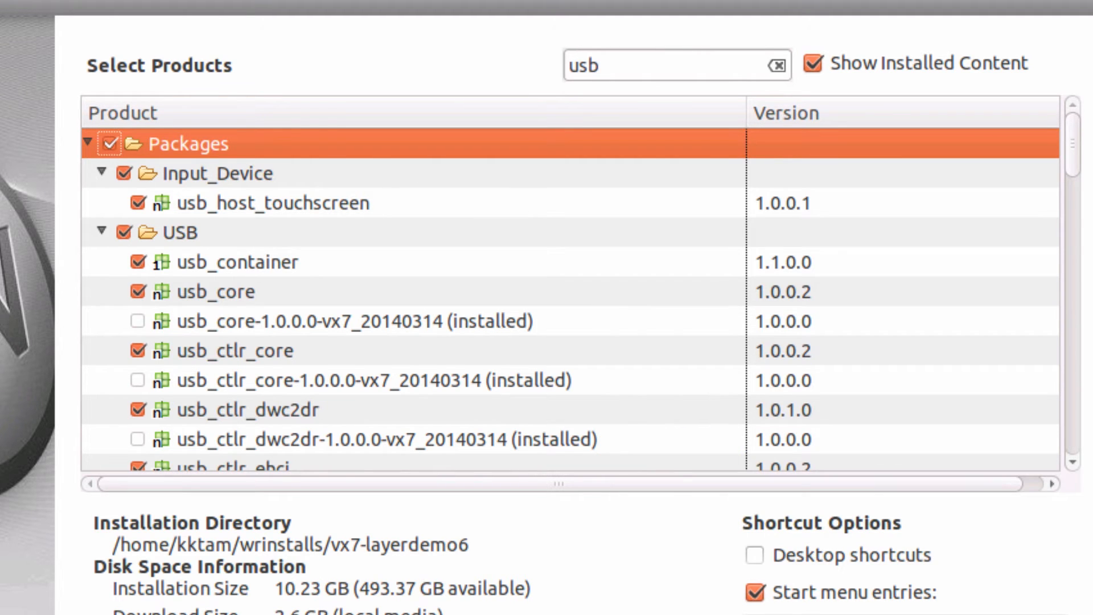
mouse_move(902, 331)
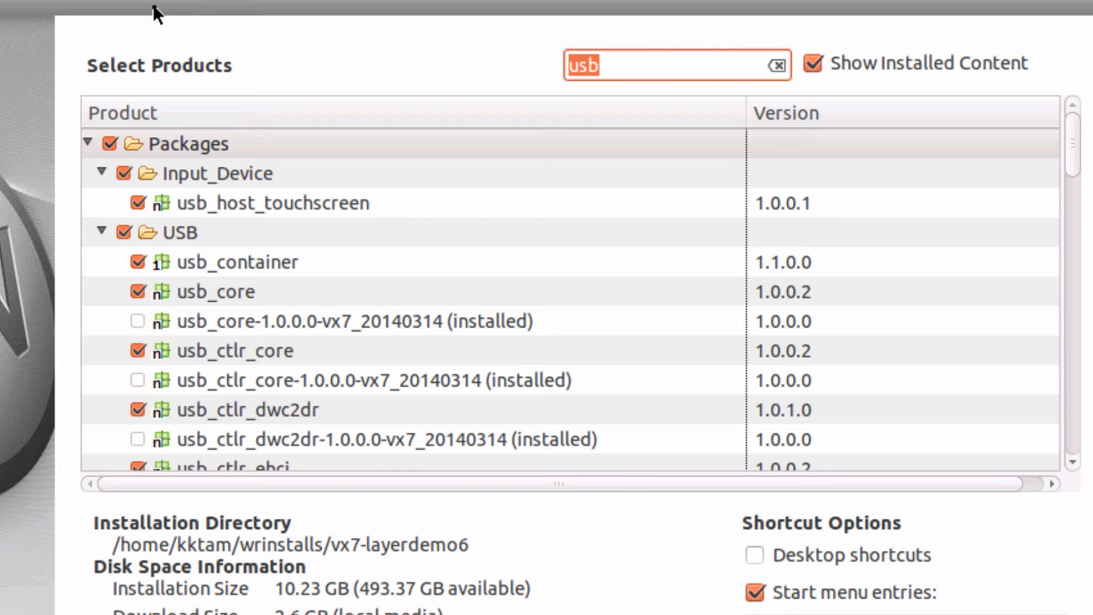
type("loader")
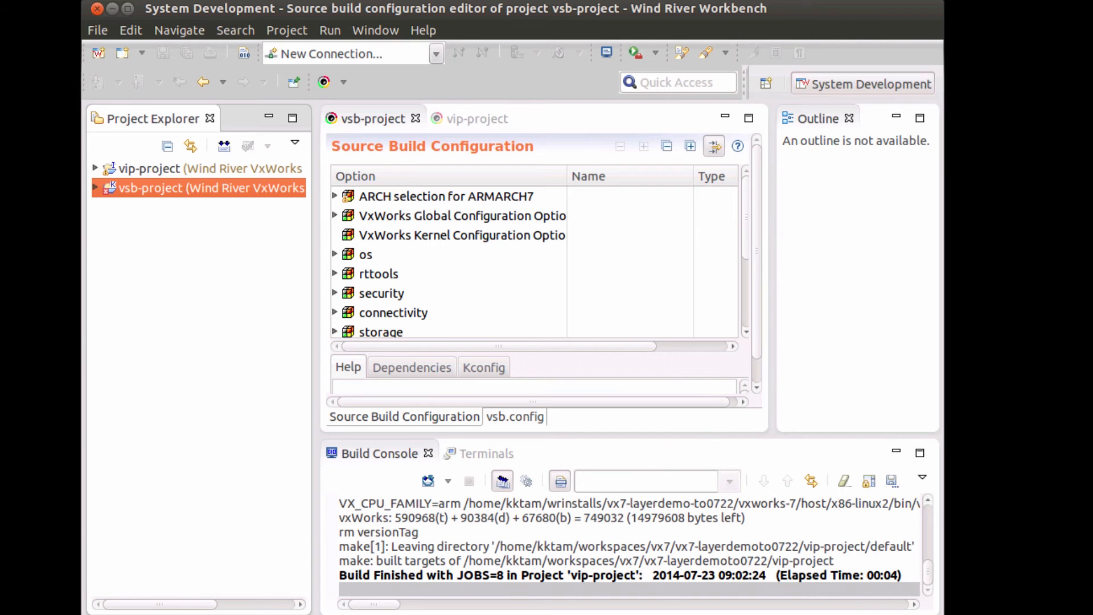
Under connectivity, choose USB core 1.0.0.2 as the USB_CORE version instead of 1.0.0.0
left_click(96, 188)
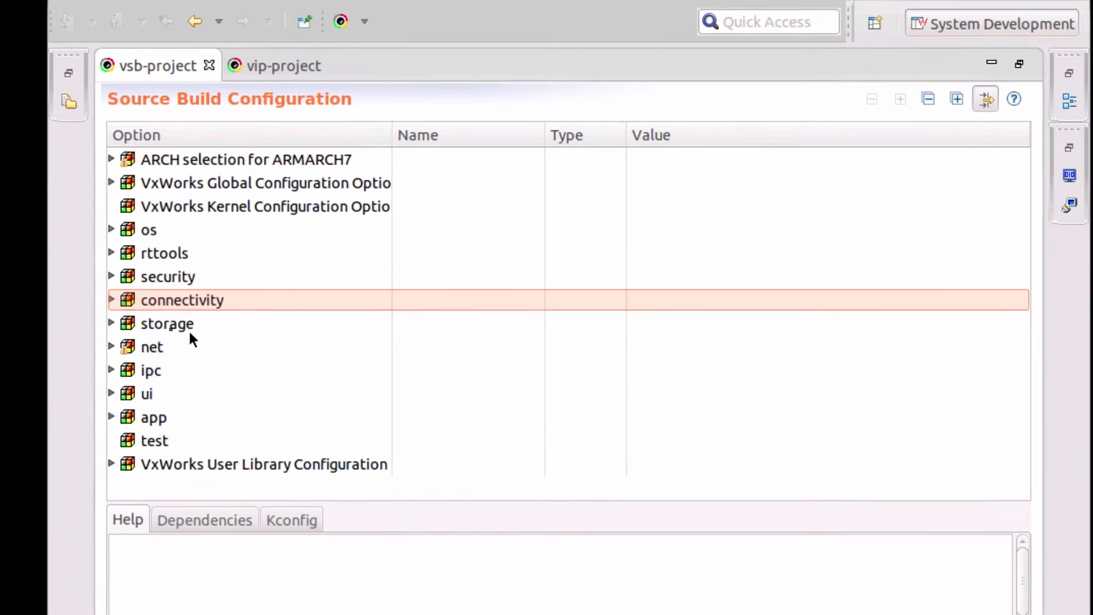
left_click(111, 300)
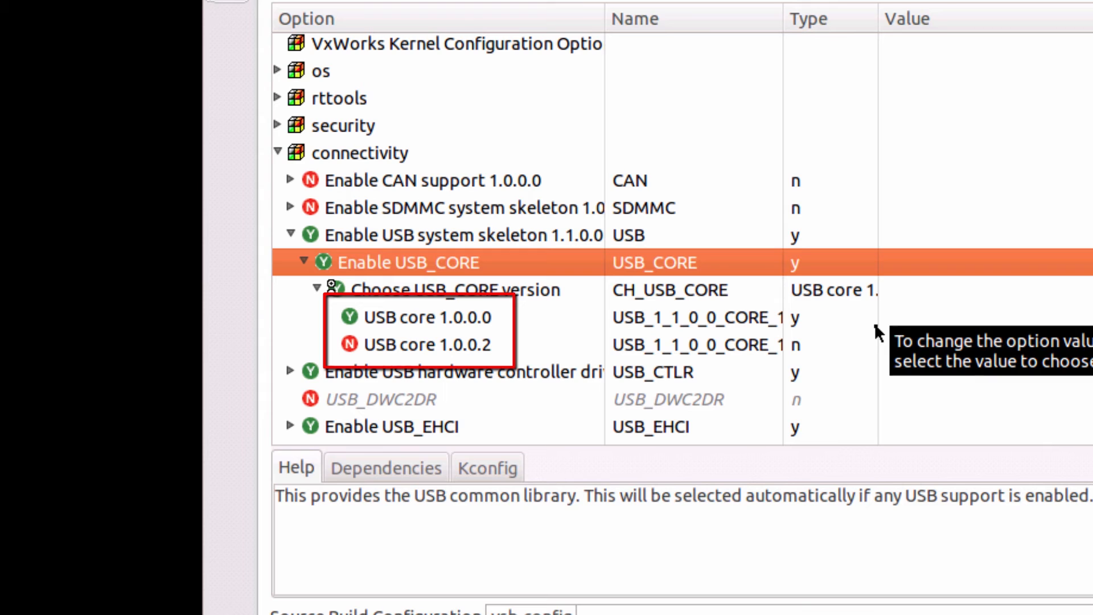
mouse_move(854, 328)
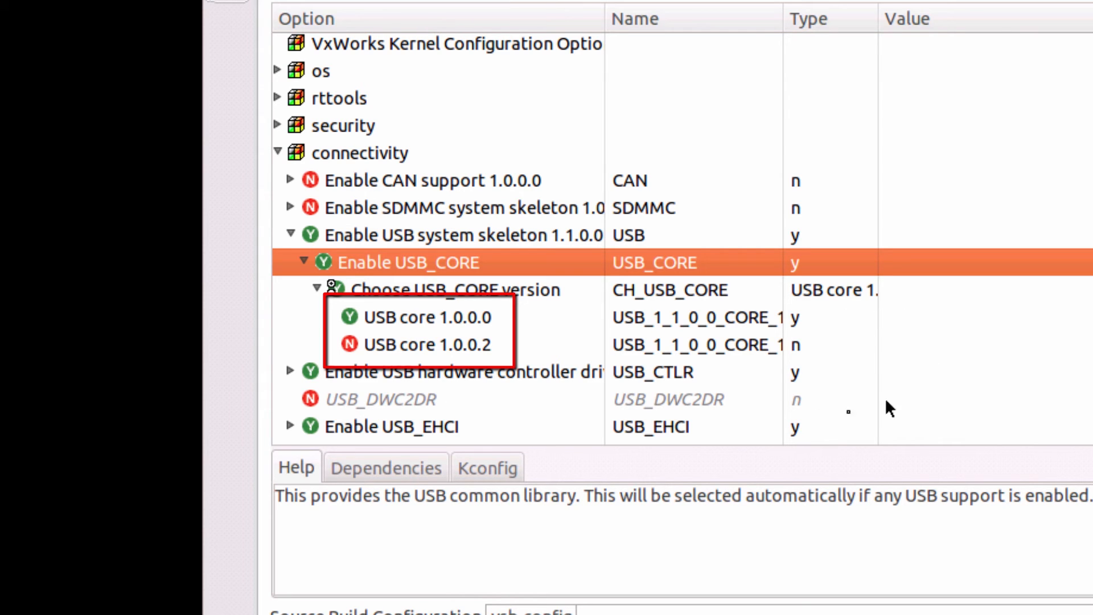
mouse_move(460, 359)
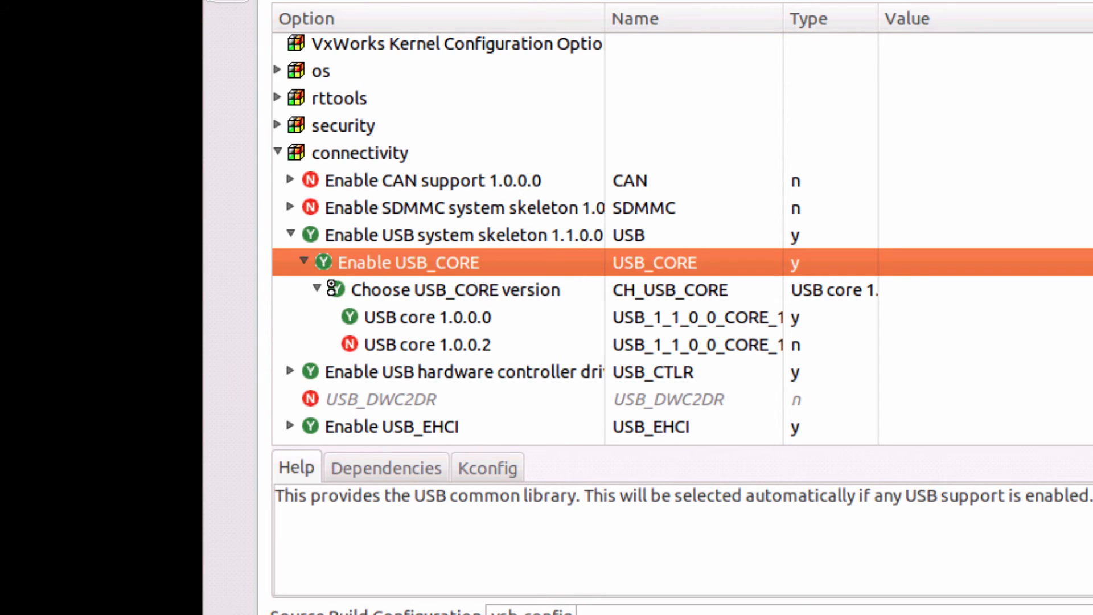
mouse_move(433, 348)
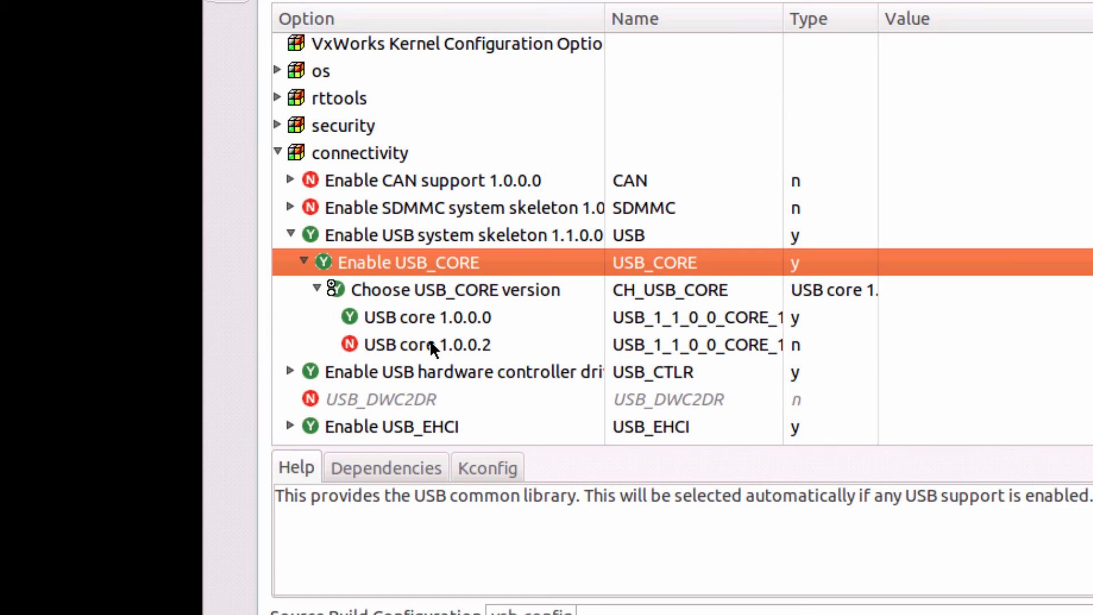
left_click(428, 344)
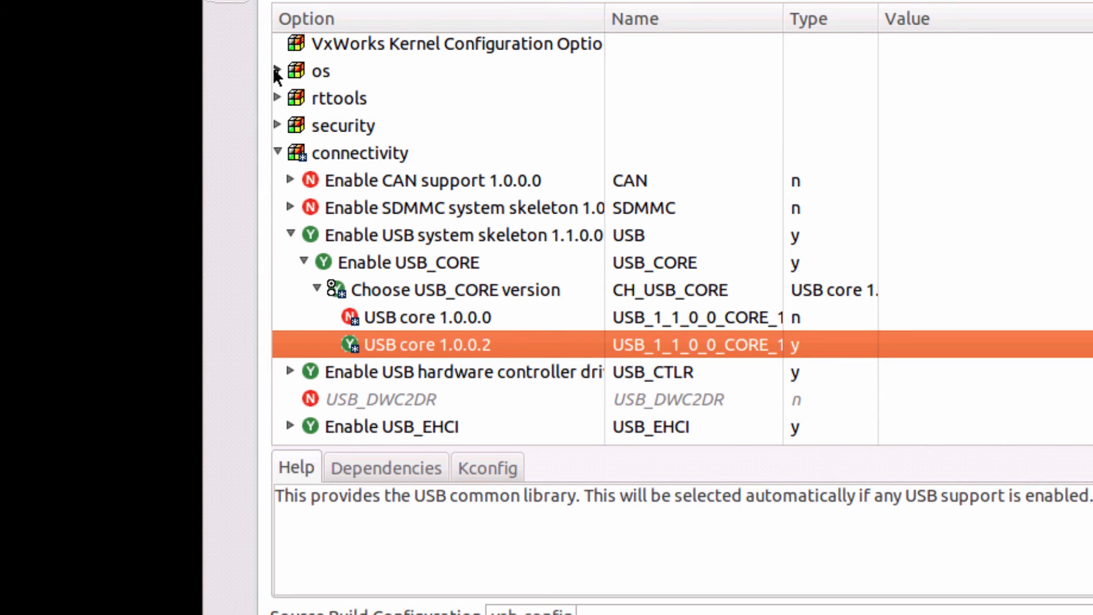
Expand os > utils > Enable LOADER to show the VxWorks loader 1.0.0.0 and 1.0.0.1 choices
left_click(276, 71)
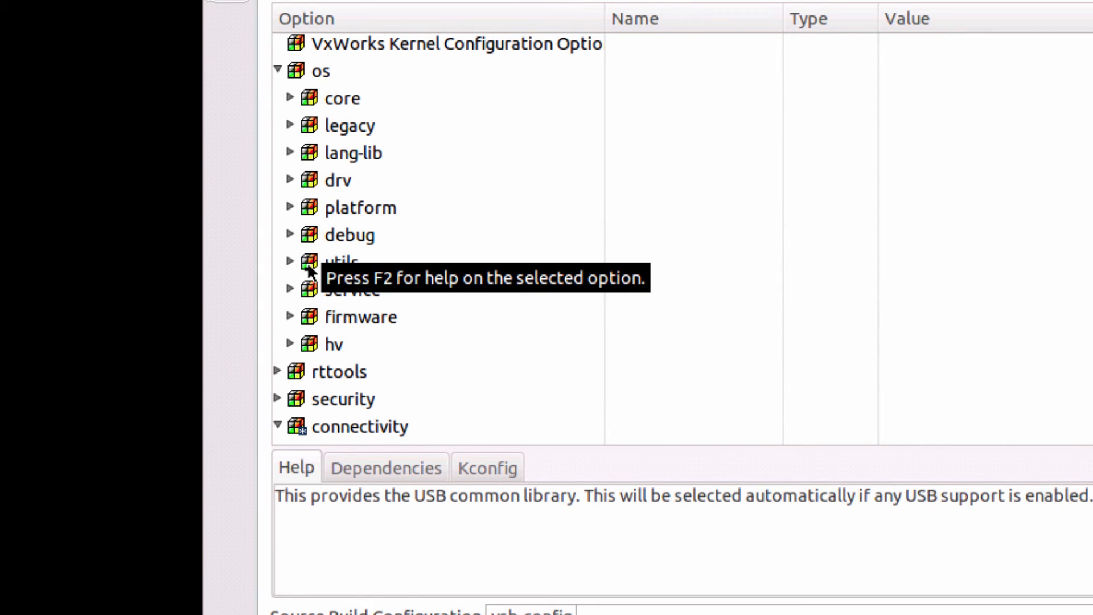
left_click(292, 262)
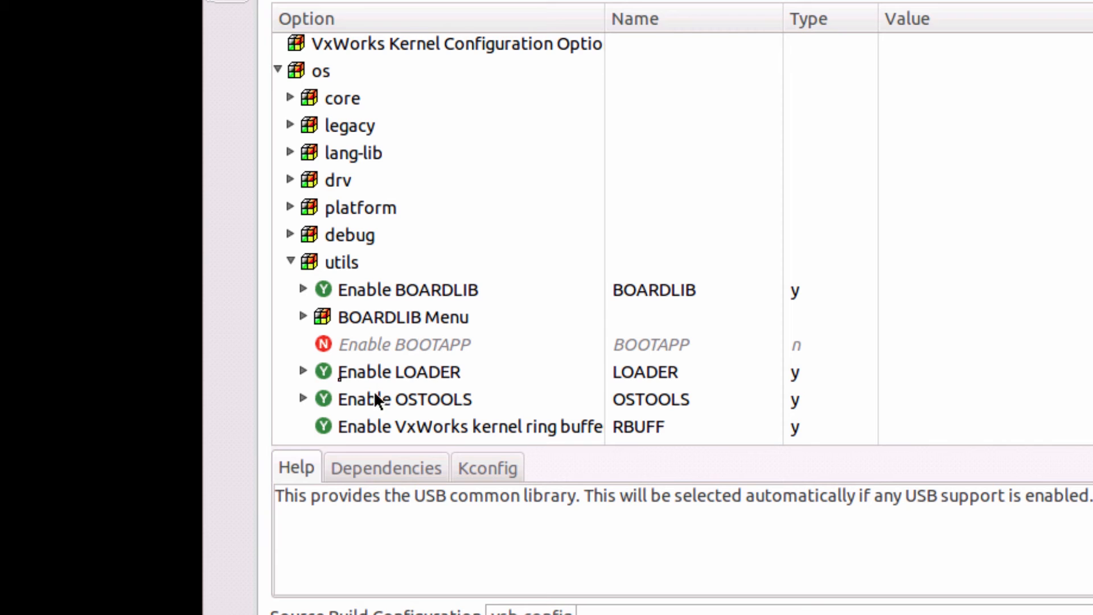
left_click(303, 371)
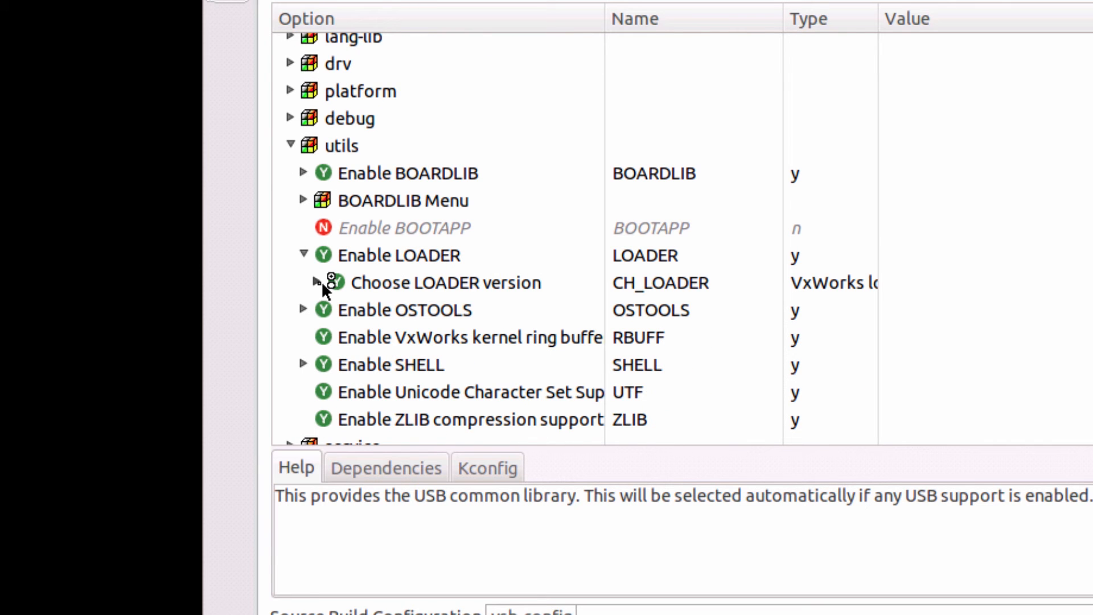
left_click(315, 282)
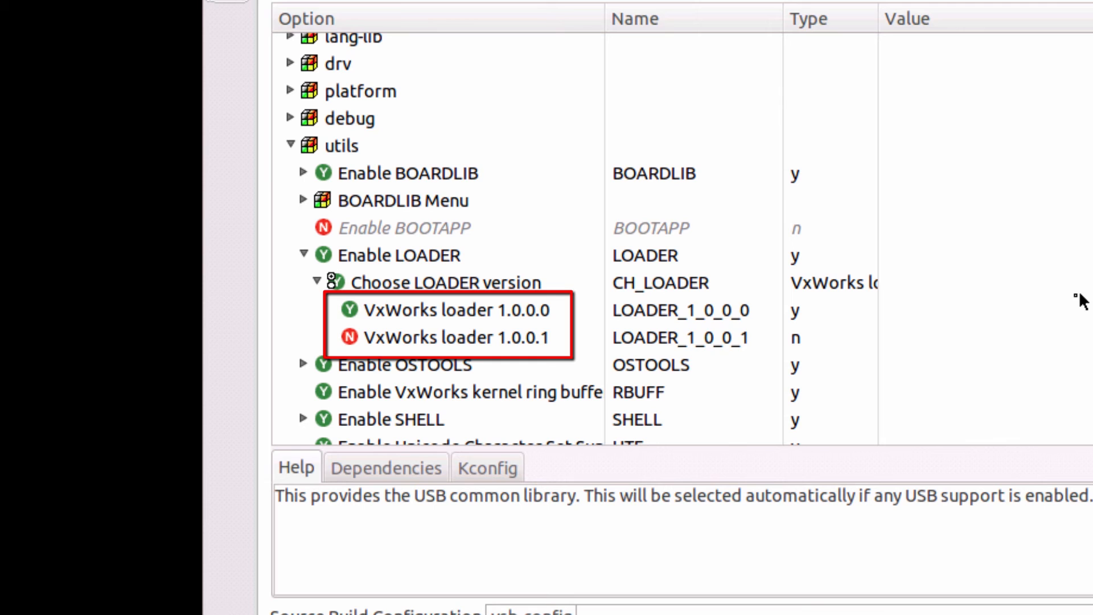
mouse_move(954, 321)
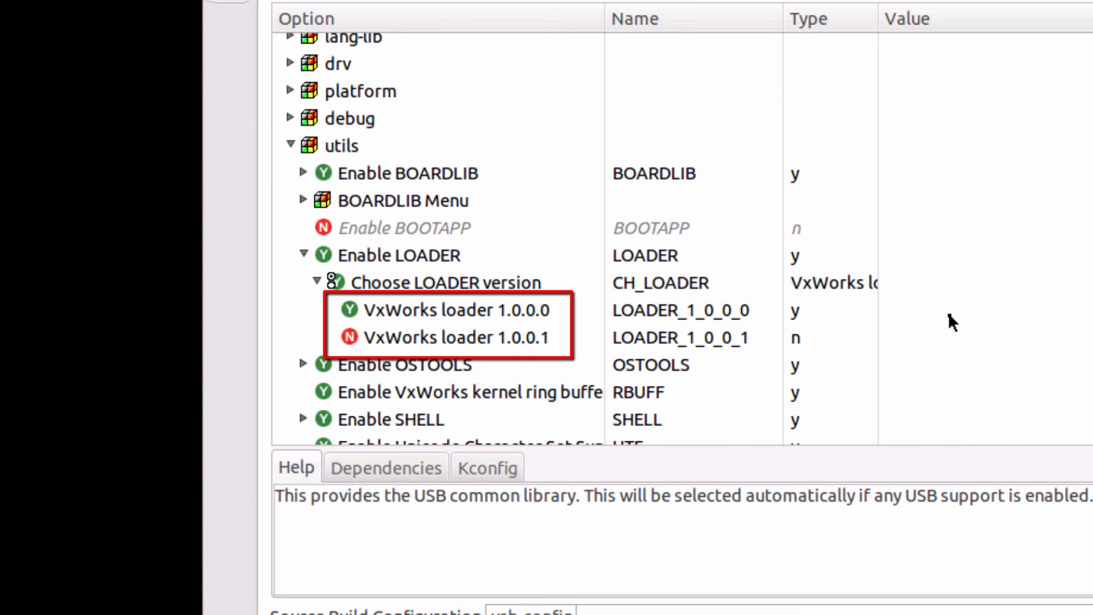
mouse_move(522, 368)
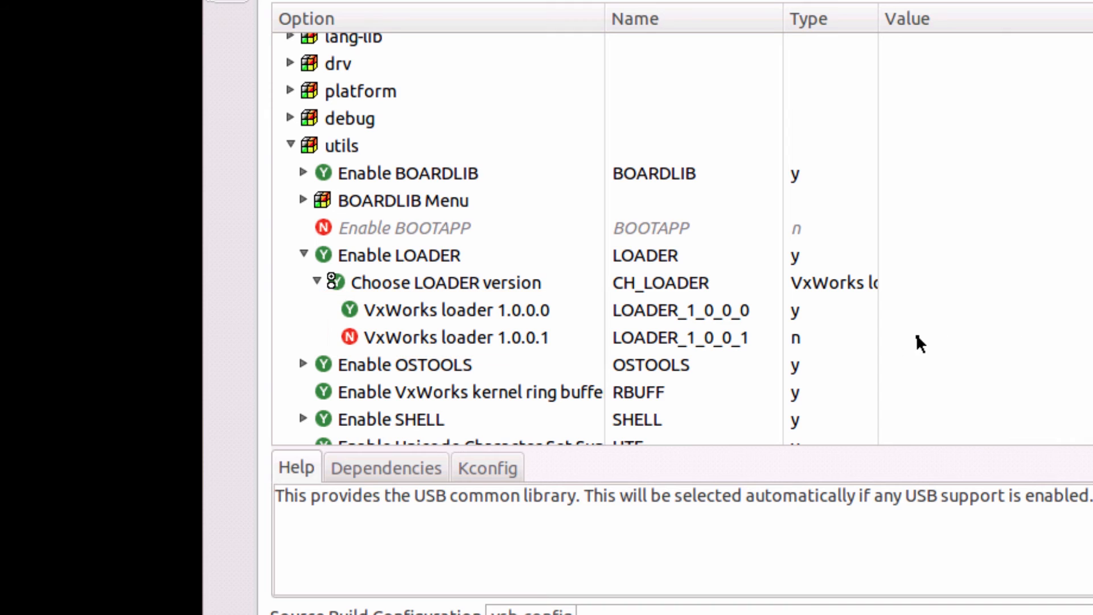
left_click(456, 337)
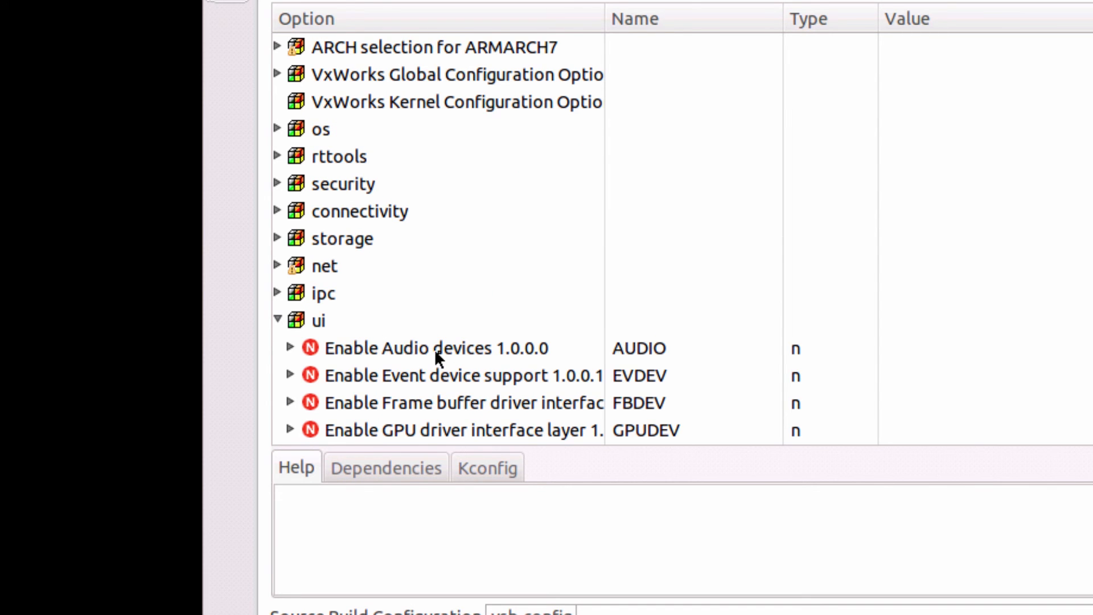
Enable the Audio devices 1.0.0.0 (AUDIO) layer under the ui options
left_click(436, 349)
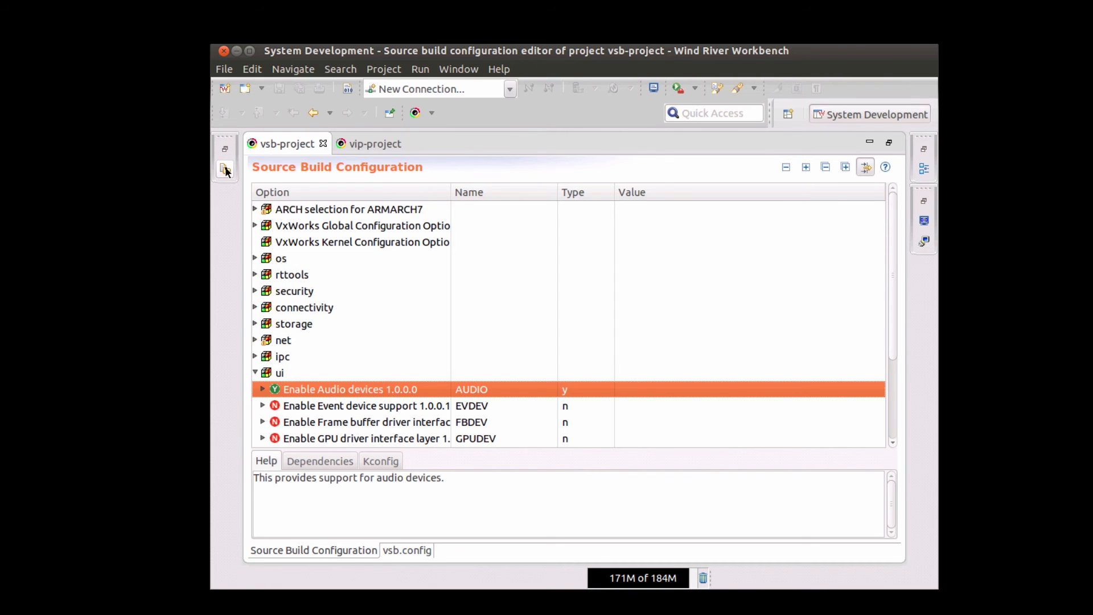
Build the vsb-project source build project from Project Explorer
left_click(226, 169)
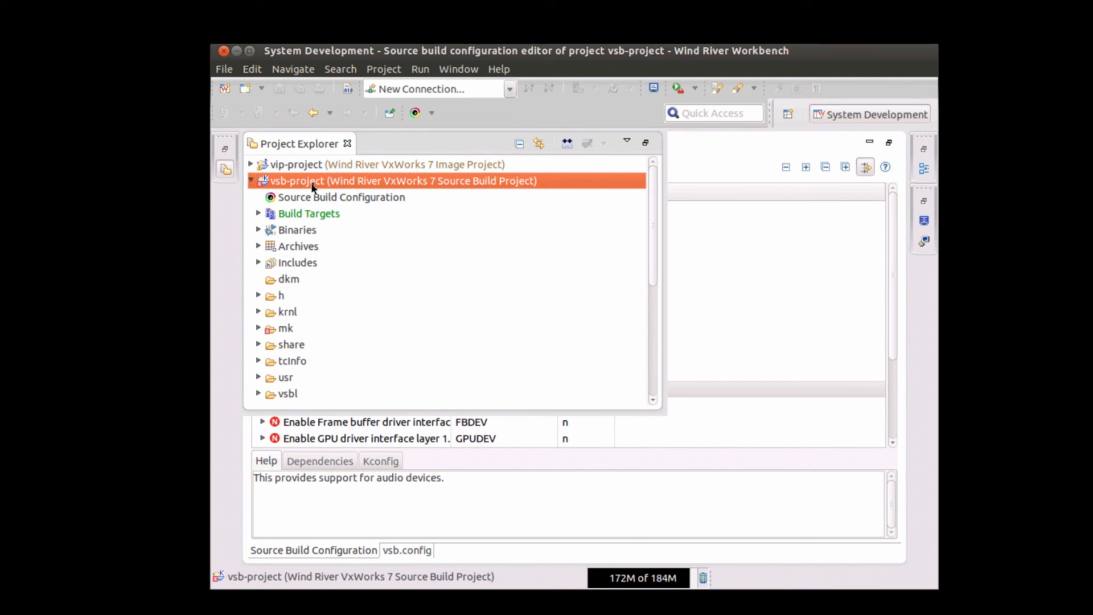
right_click(401, 181)
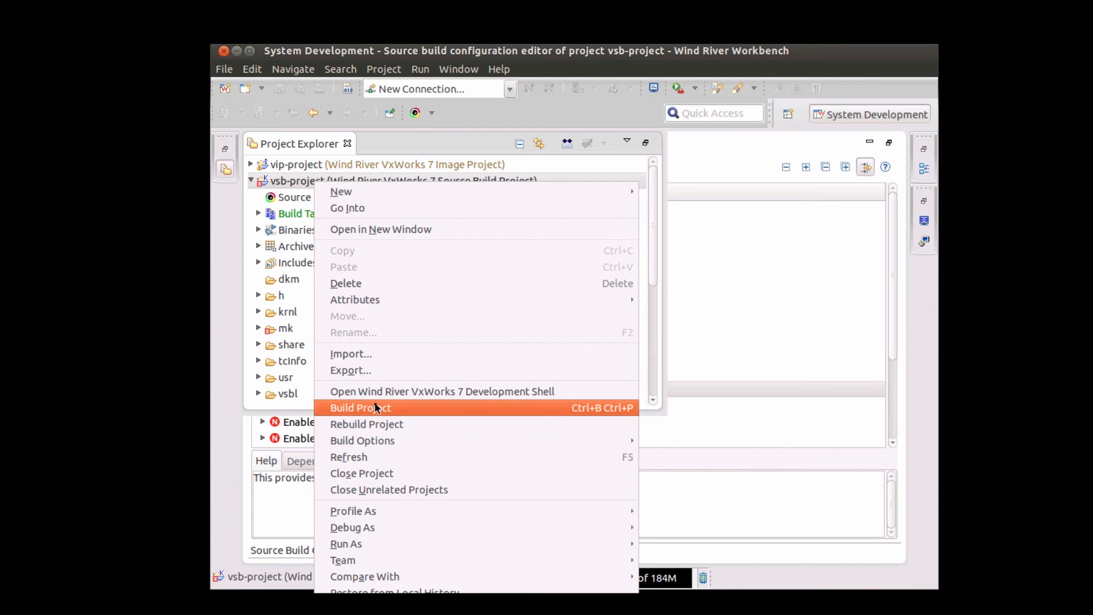
left_click(360, 407)
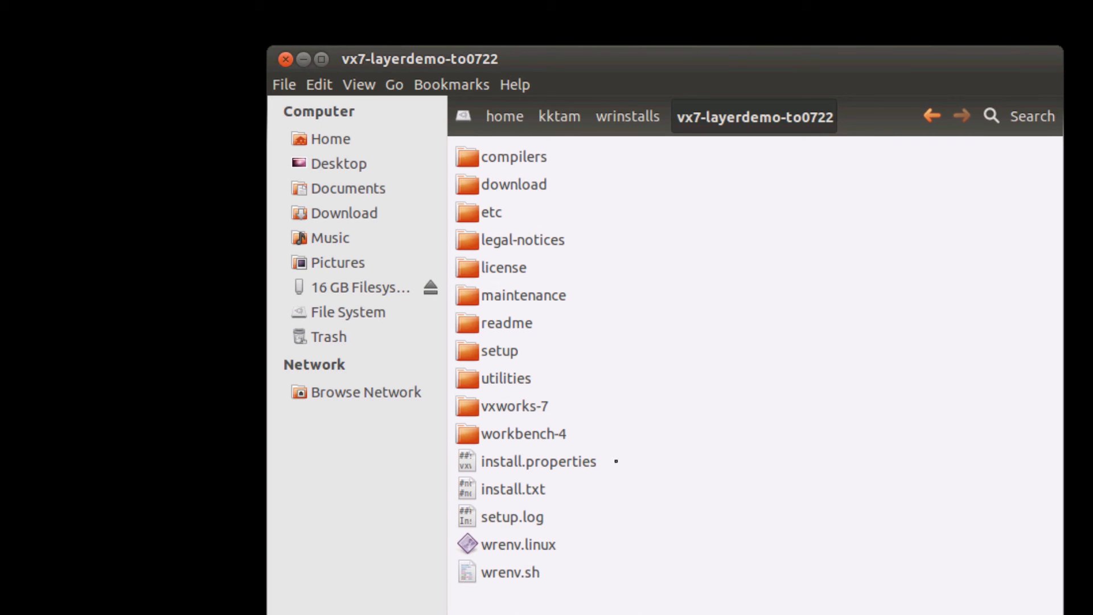
Navigate into vxworks-7 > pkgs > connectivity in the install folder
double_click(514, 406)
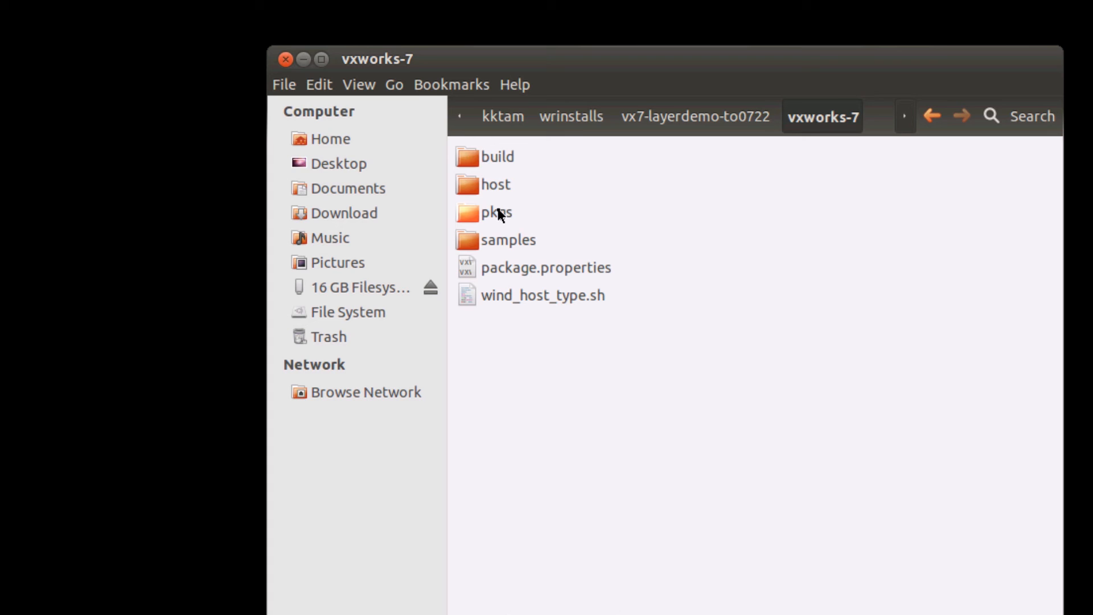
double_click(496, 212)
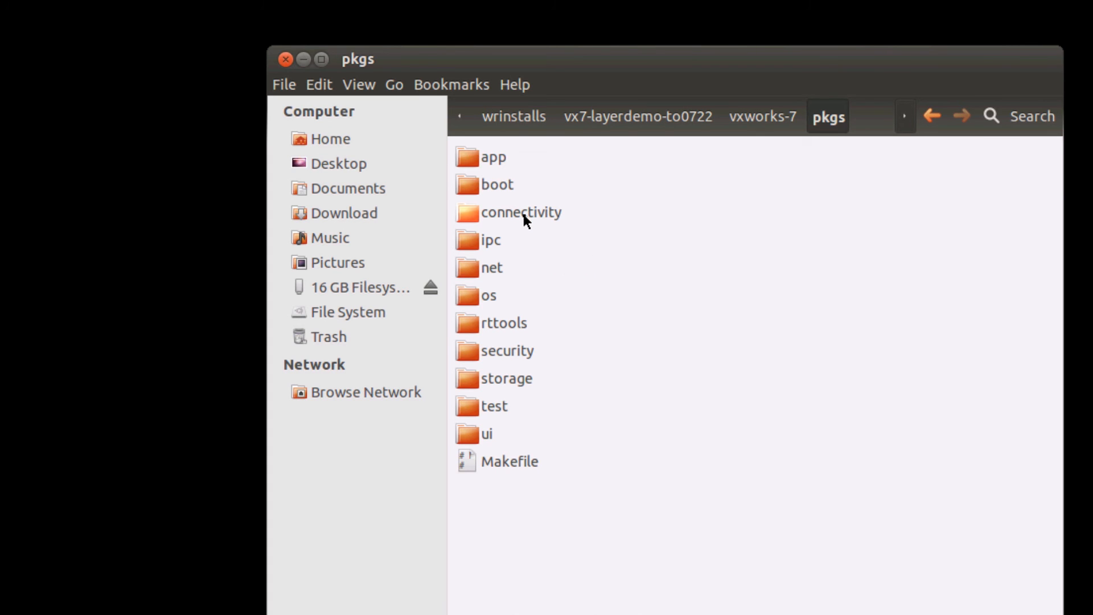
double_click(521, 212)
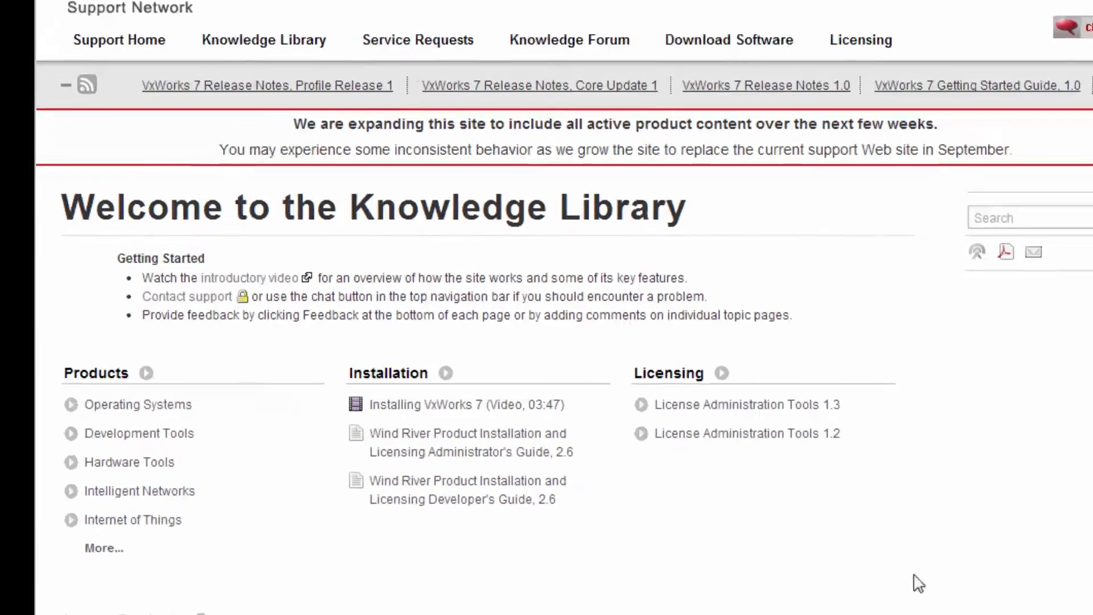
From the VxWorks 7 product page, open the VxWorks 7 Configuration and Build Guide, 1.0
left_click(138, 404)
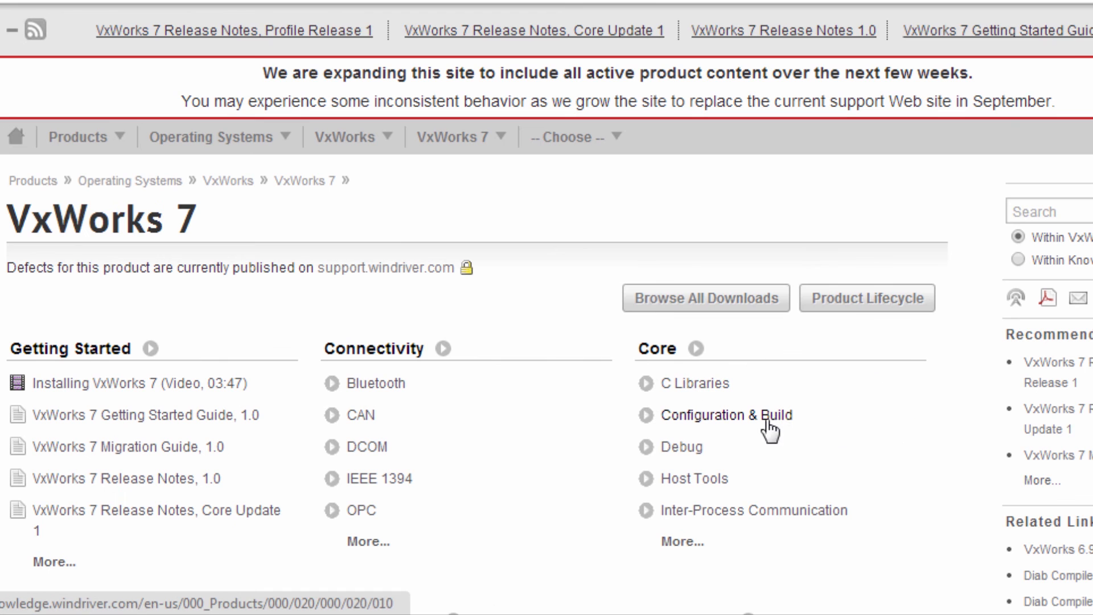
left_click(726, 415)
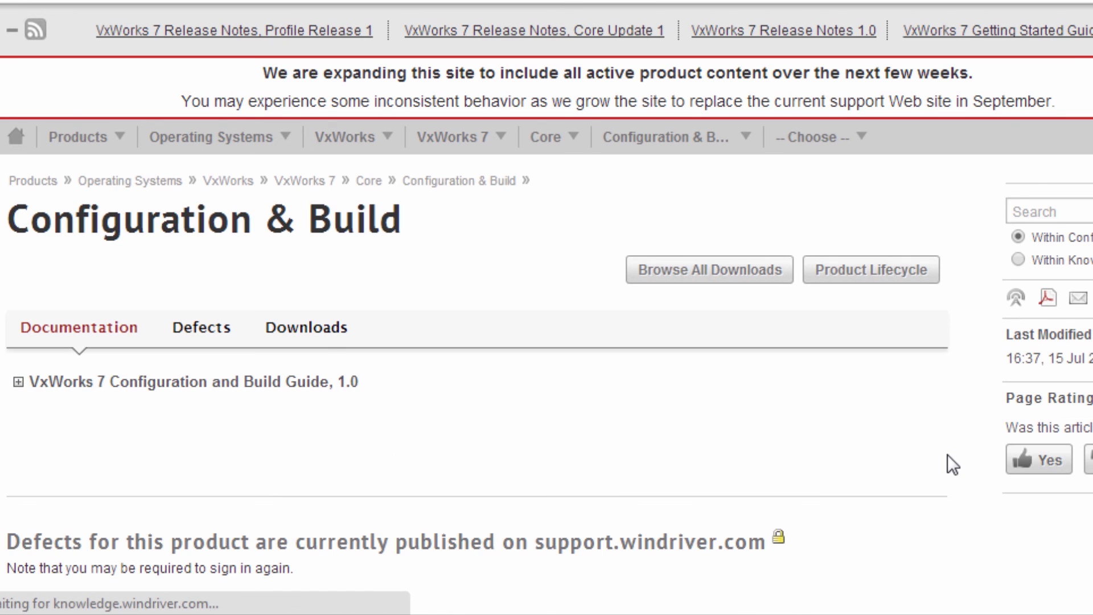
left_click(14, 381)
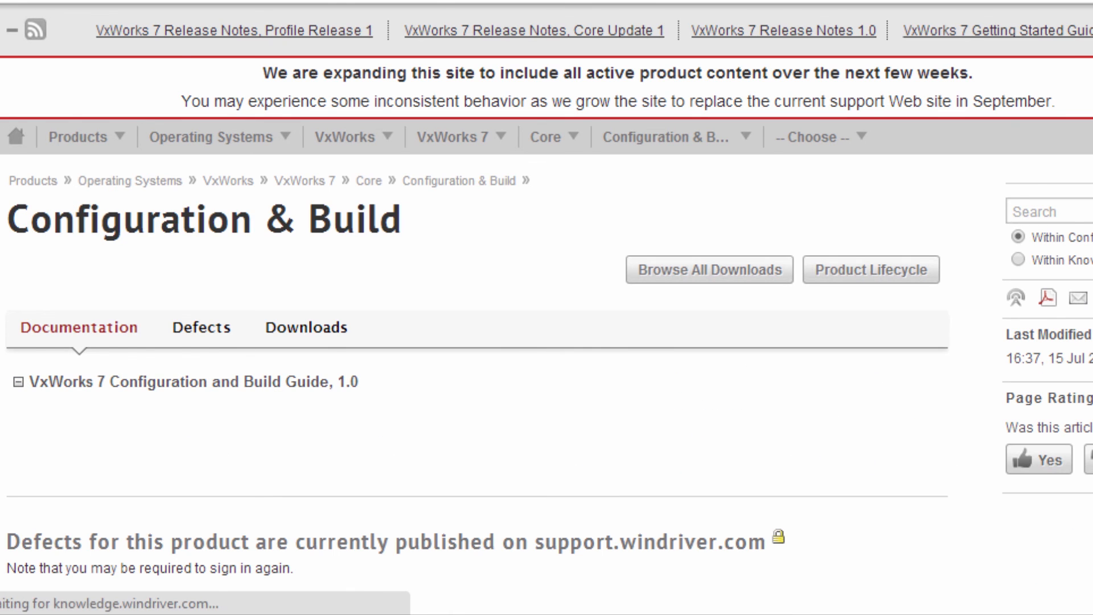
left_click(182, 382)
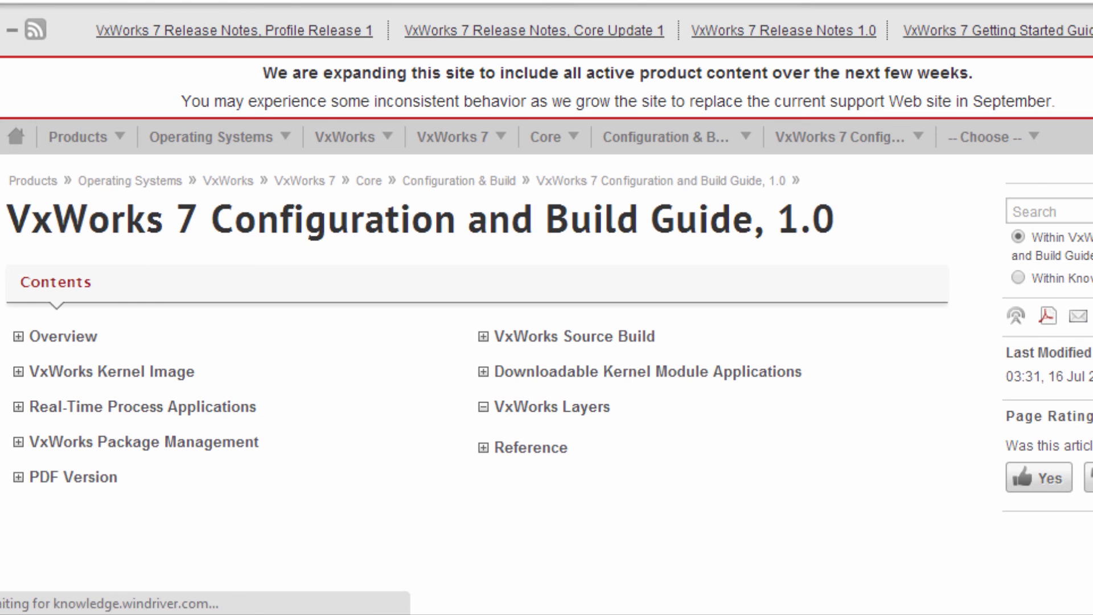